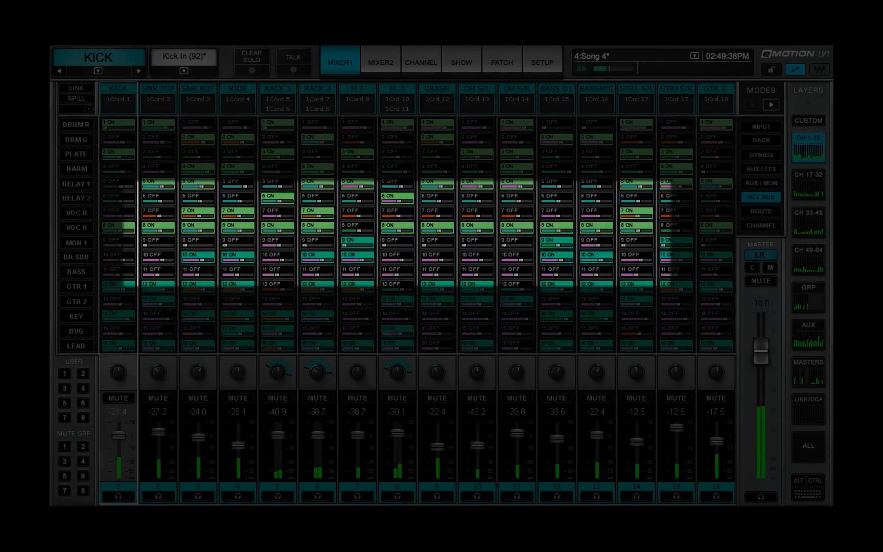
Switch the mixer to Aux/Mon mode, showing only monitor sends 9–16 (MON 1 to LEAD)
{"action": "left_click", "coordinate": [759, 197]}
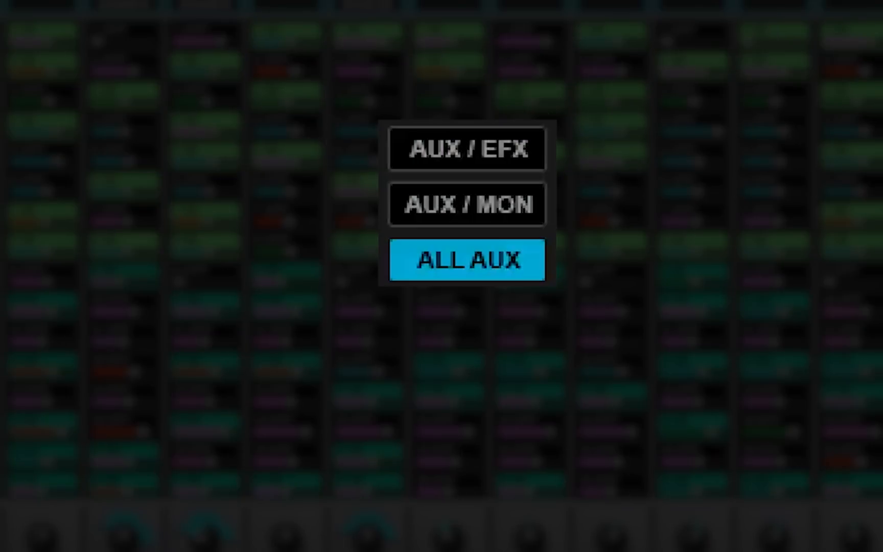
{"action": "left_click", "coordinate": [466, 260]}
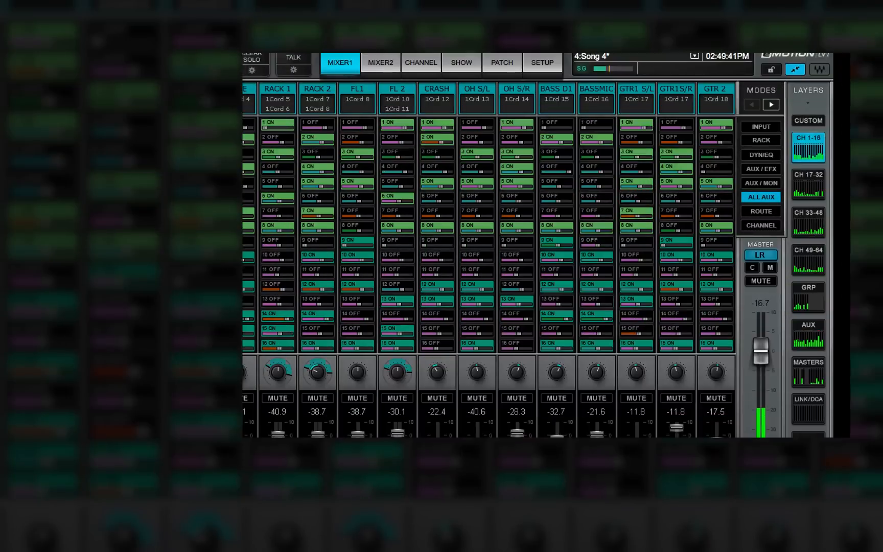
{"action": "left_click", "coordinate": [760, 182]}
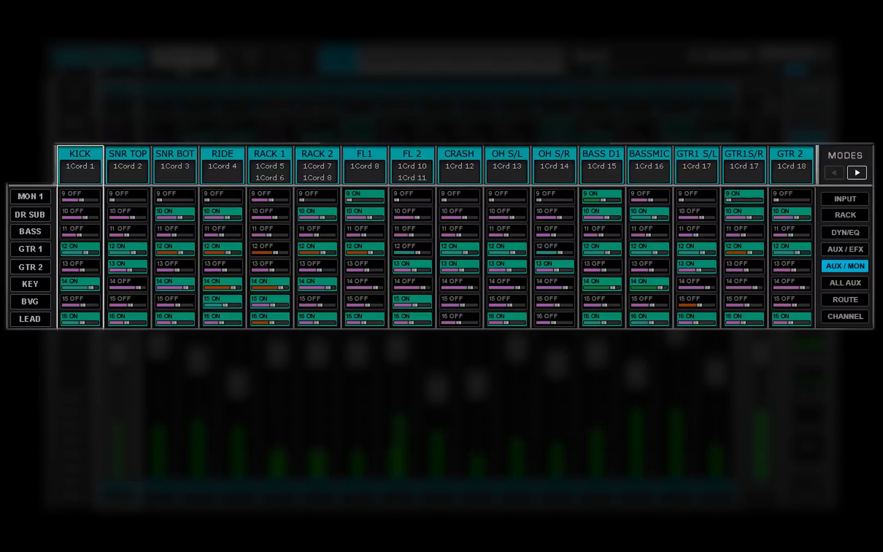
Review the effect bus names in Aux/Efx mode, then return to All Aux mode
{"action": "left_click", "coordinate": [844, 248]}
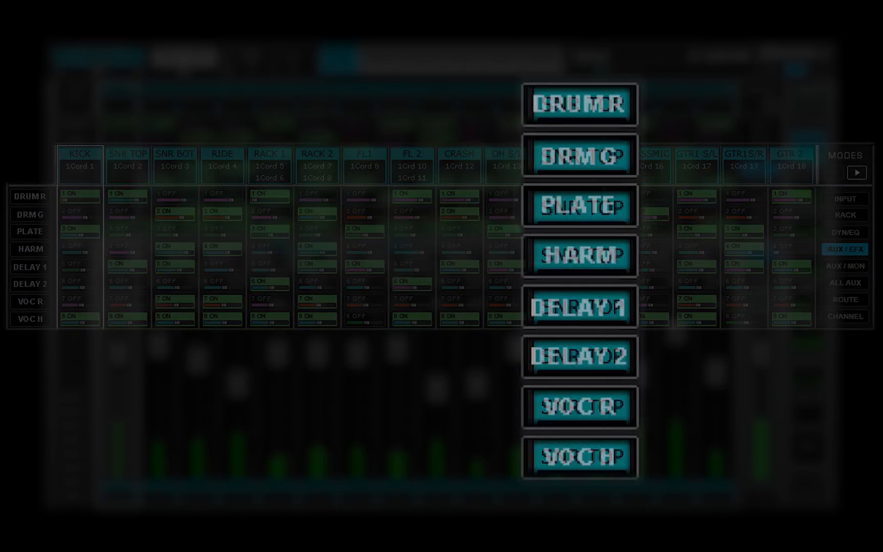
{"action": "left_click", "coordinate": [580, 205]}
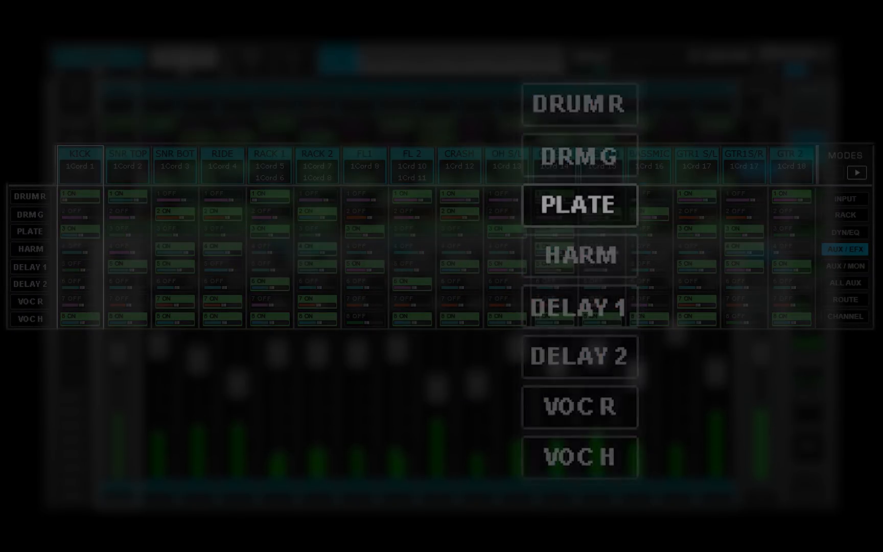
{"action": "left_click", "coordinate": [579, 205]}
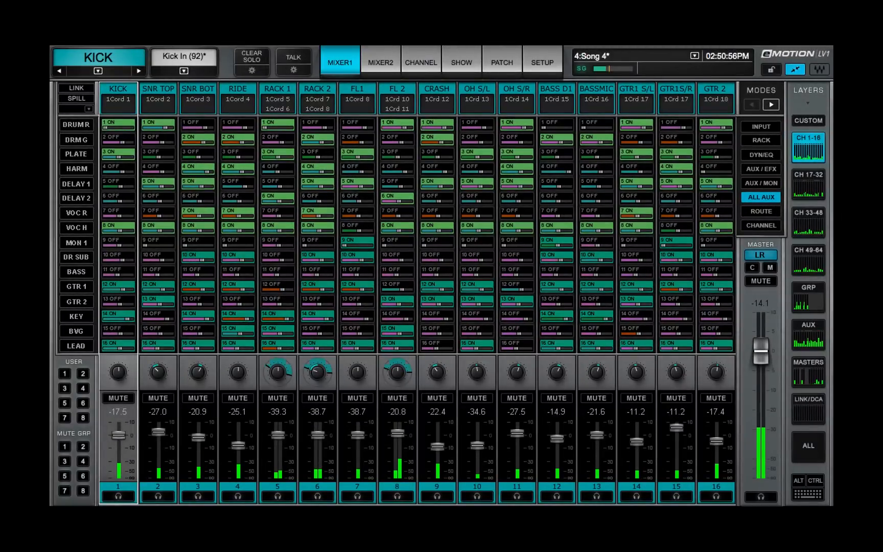
Display the Output patch list of mix bus names, including the Banjo bus
{"action": "left_click", "coordinate": [759, 182]}
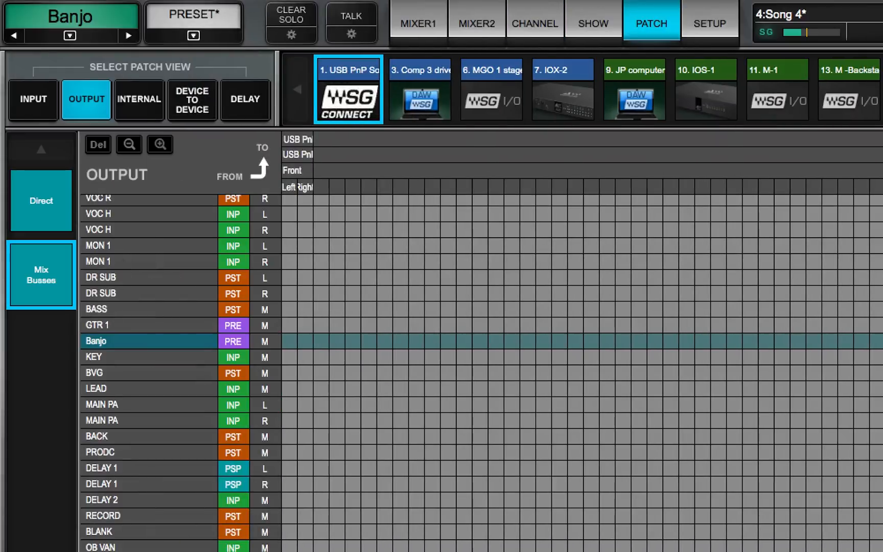
{"action": "mouse_move", "coordinate": [100, 315]}
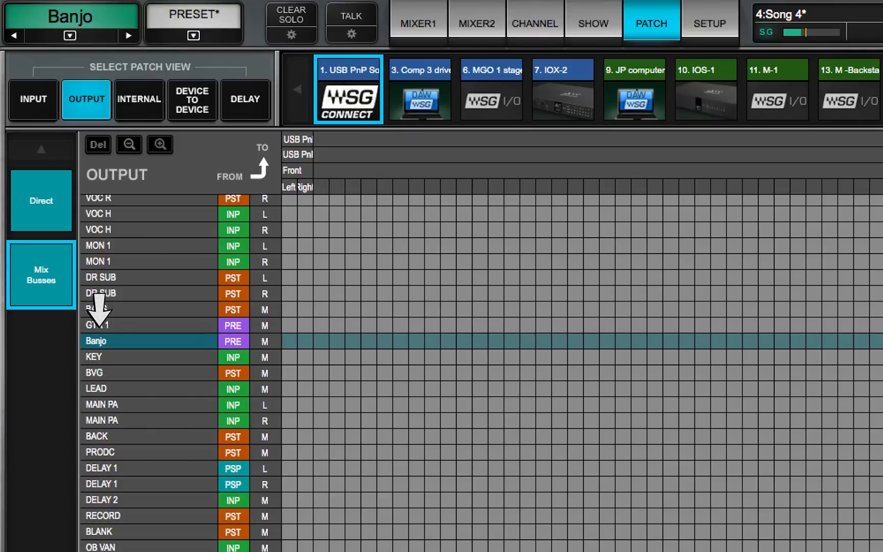
{"action": "left_click", "coordinate": [340, 61]}
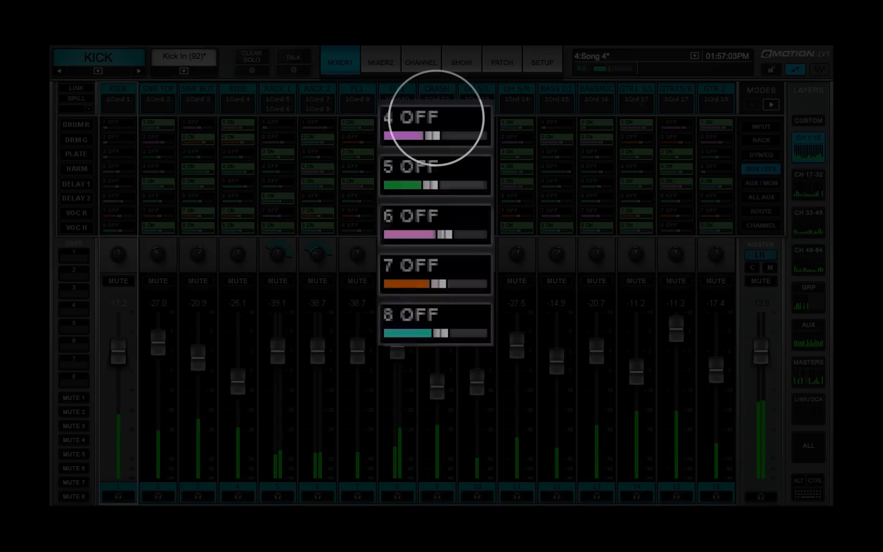
Switch on aux sends 5 (input), 6 (pre-fader) and 7 (post-fader) on the channel strip
{"action": "left_click", "coordinate": [434, 125]}
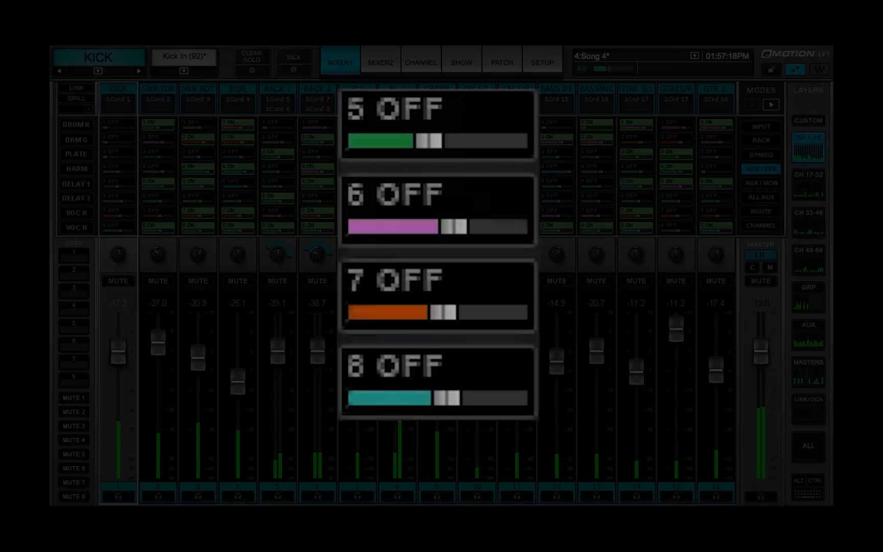
{"action": "left_click", "coordinate": [438, 121]}
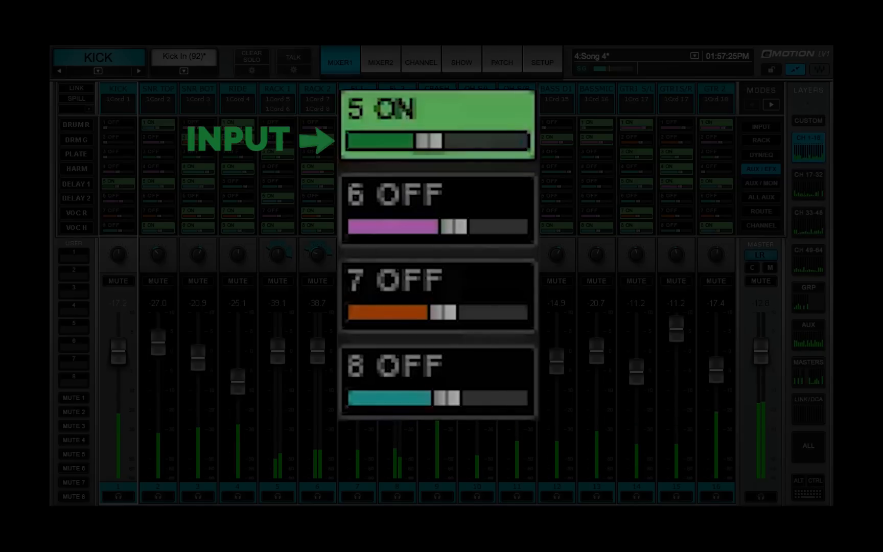
{"action": "left_click", "coordinate": [436, 209]}
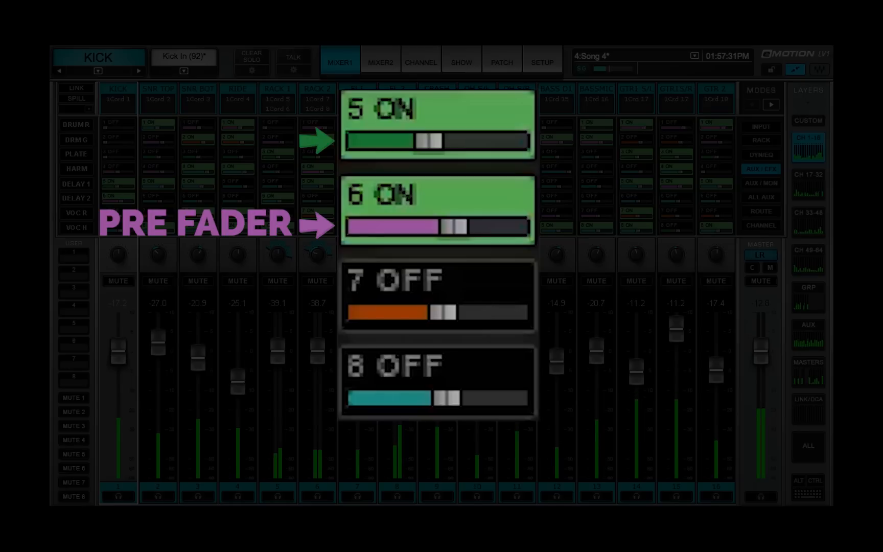
{"action": "left_click", "coordinate": [437, 293]}
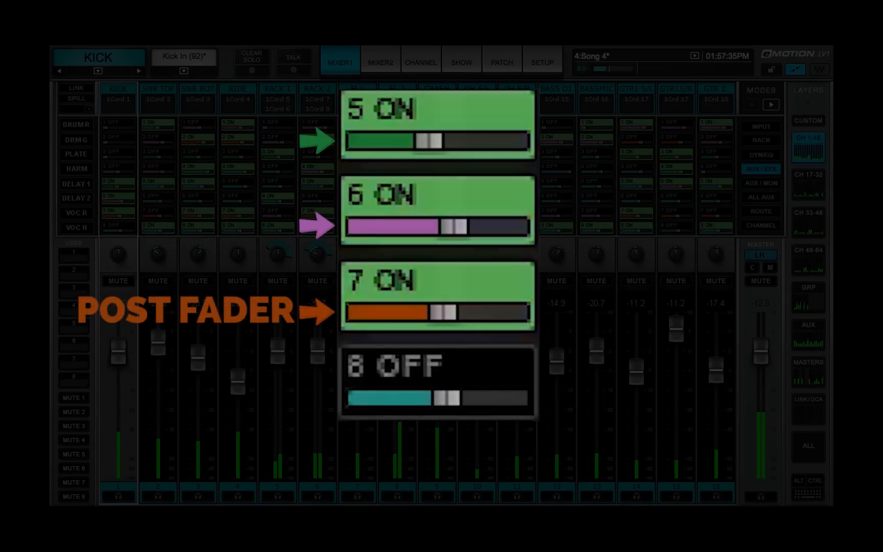
{"action": "left_click", "coordinate": [437, 380]}
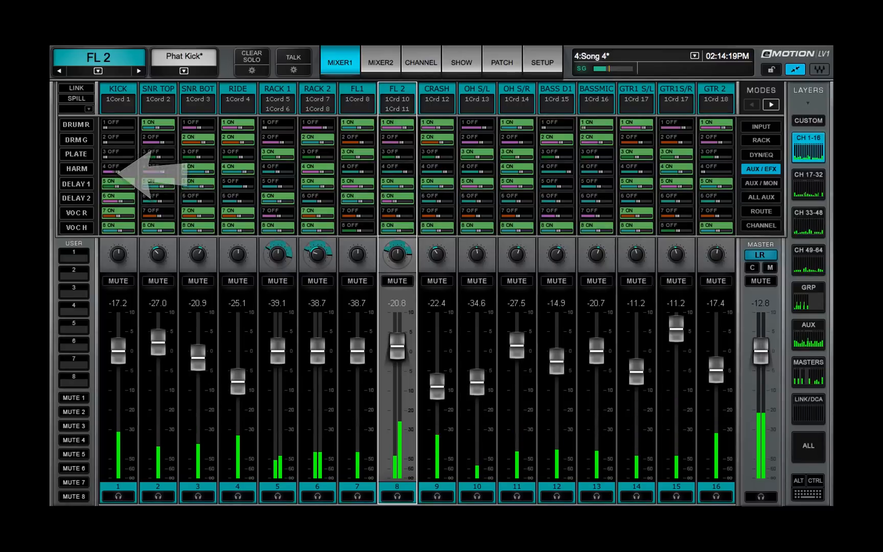
Put DELAY 1 send levels on the faders, then switch them to DELAY 2
{"action": "left_click", "coordinate": [76, 183]}
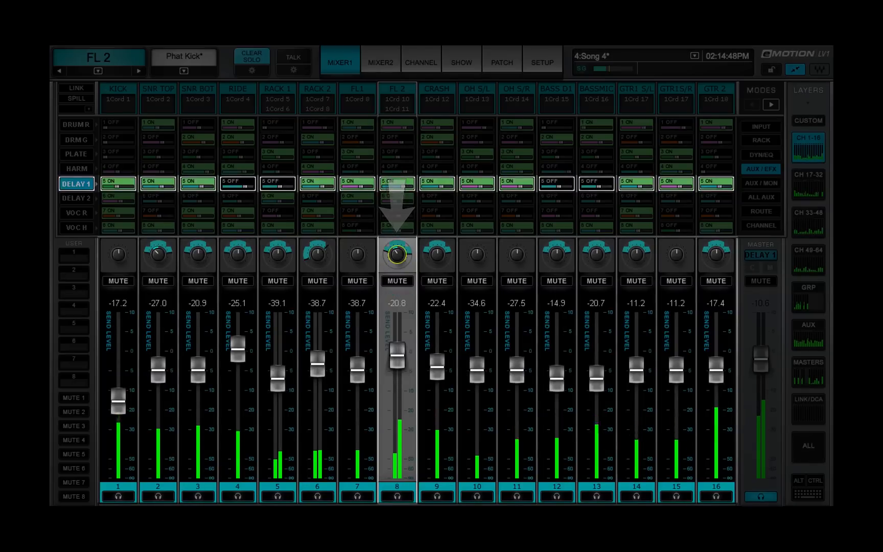
{"action": "left_click", "coordinate": [76, 198]}
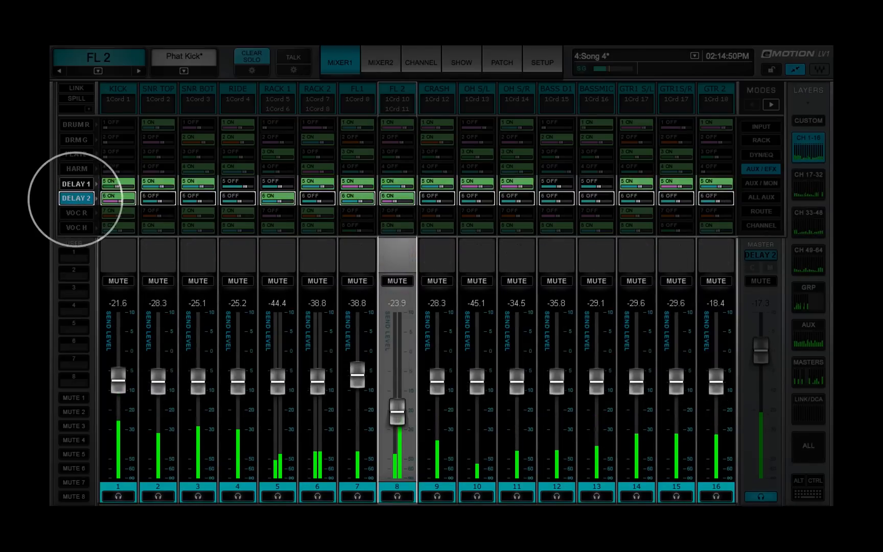
{"action": "left_click", "coordinate": [436, 97]}
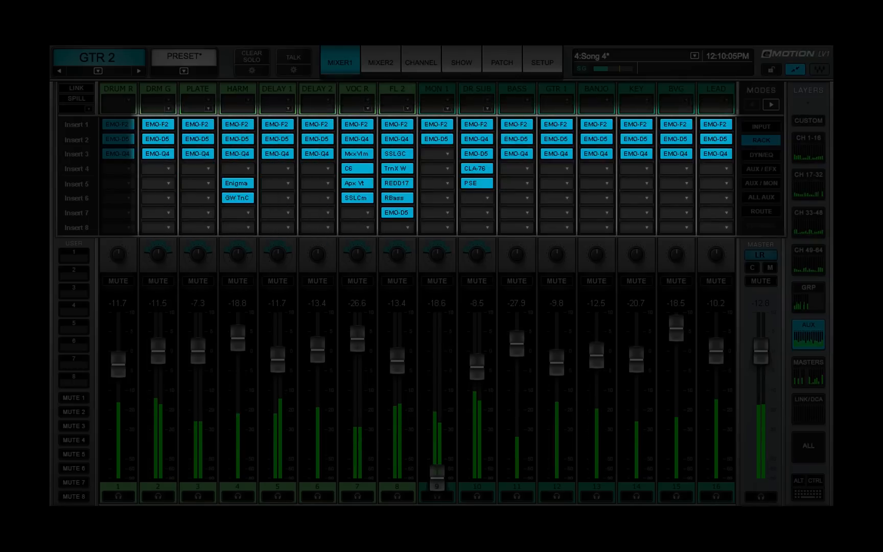
Select the FL 2 aux on Mixer1 and show it on the Channel page with its source list
{"action": "left_click", "coordinate": [421, 62]}
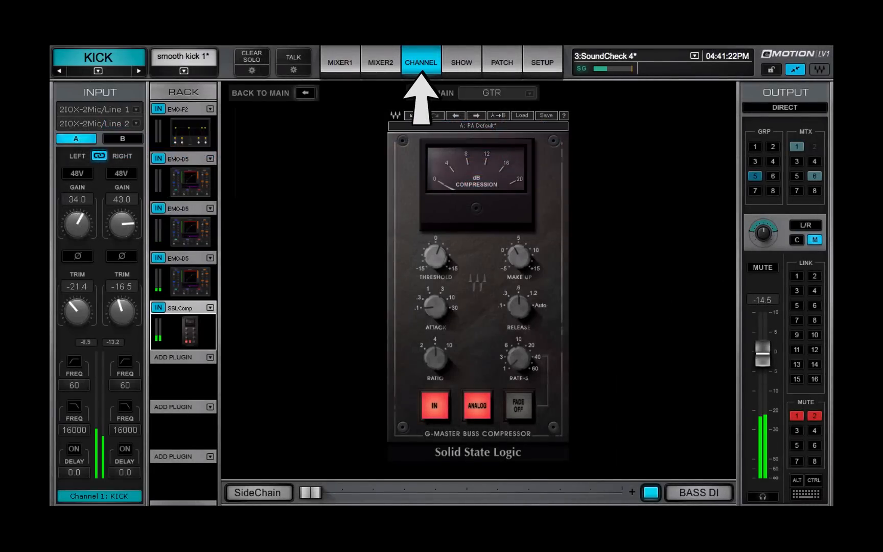
{"action": "left_click", "coordinate": [338, 61]}
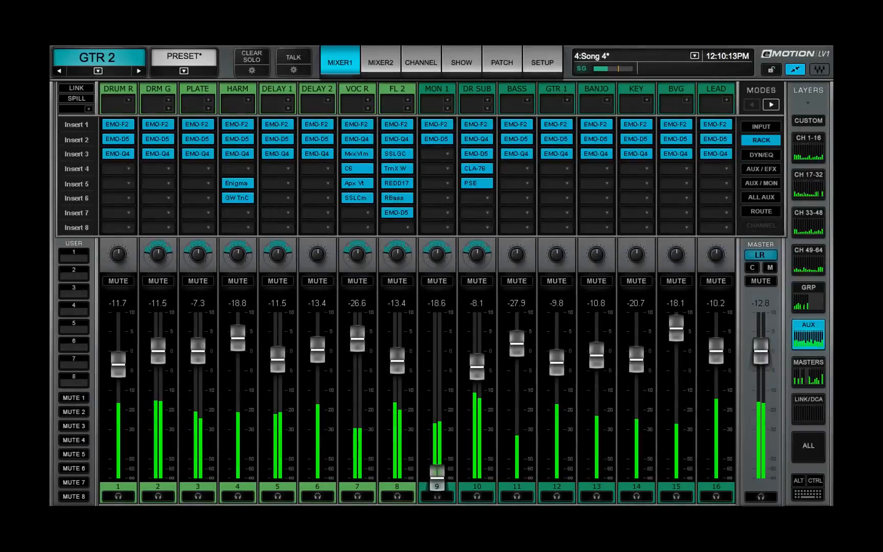
{"action": "left_click", "coordinate": [395, 88]}
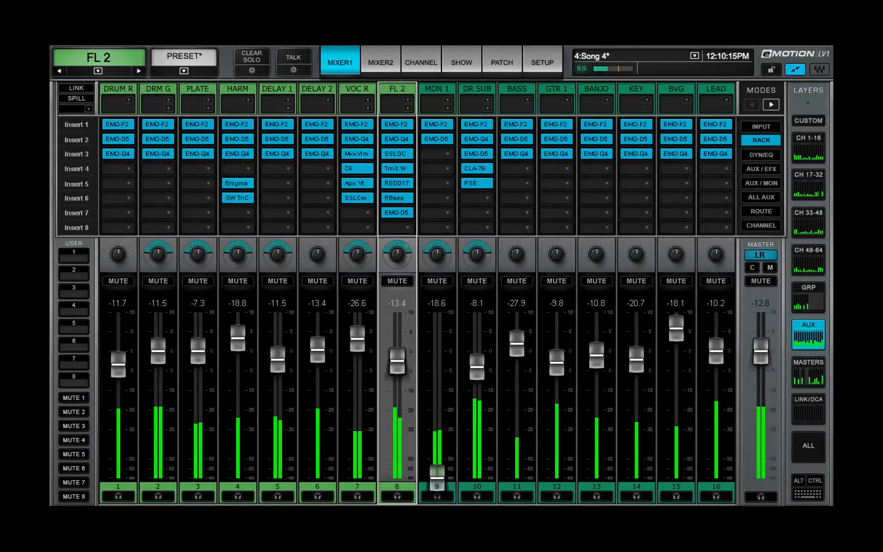
{"action": "left_click", "coordinate": [419, 62]}
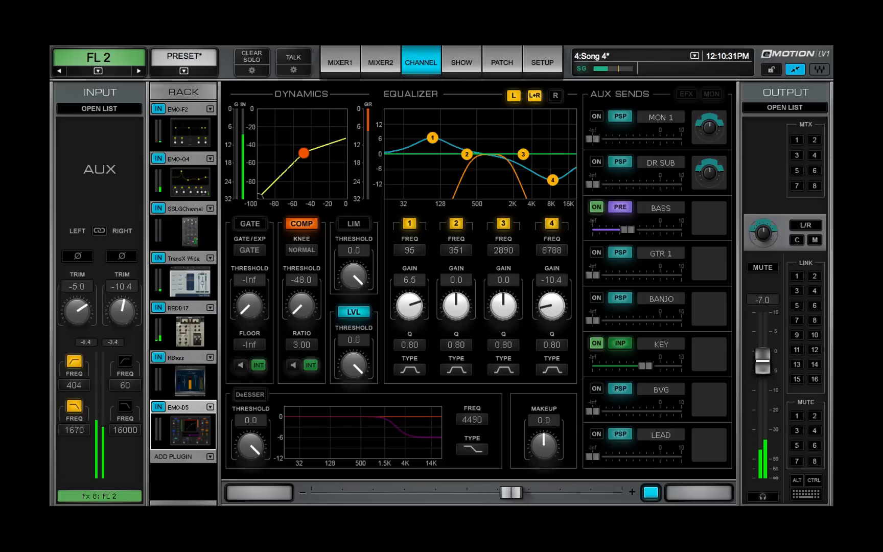
{"action": "left_click", "coordinate": [99, 108]}
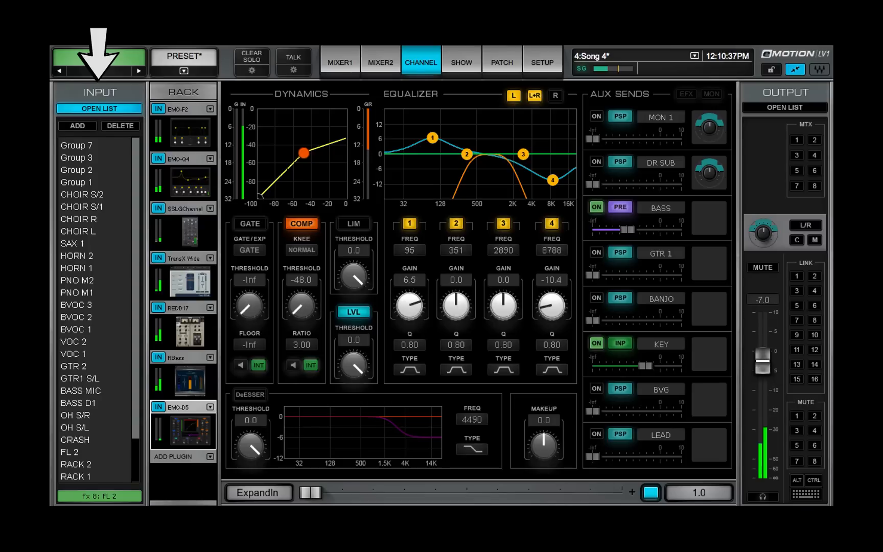
List FL 2's input sources and enable the C and M master outputs beside L/R
{"action": "left_click", "coordinate": [98, 57]}
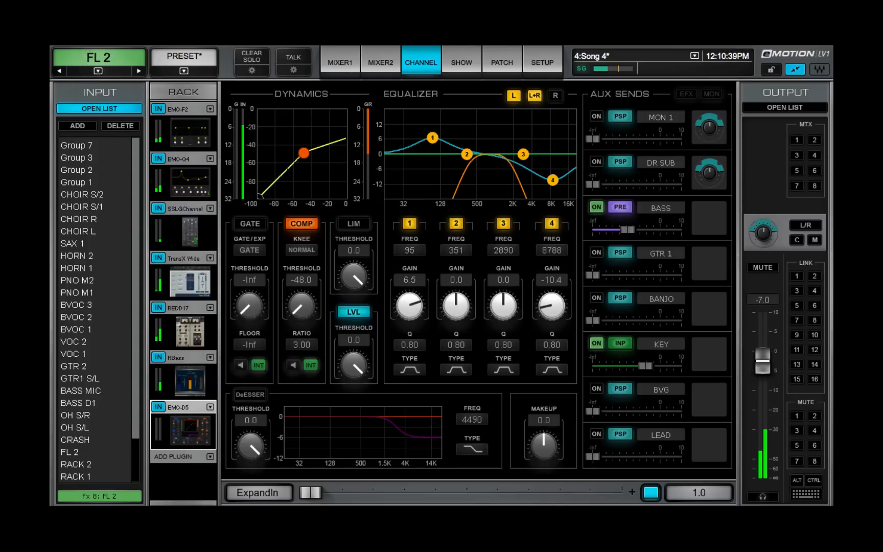
{"action": "left_click", "coordinate": [804, 225]}
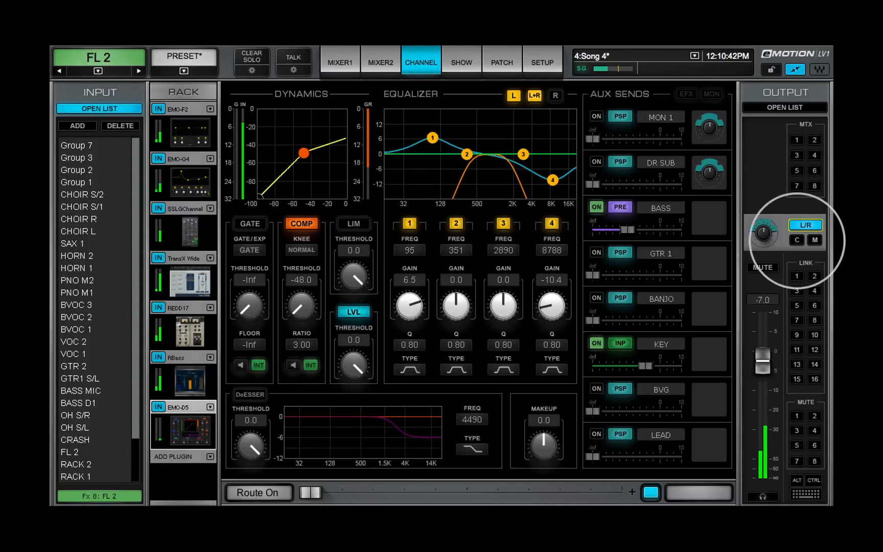
{"action": "left_click", "coordinate": [797, 240]}
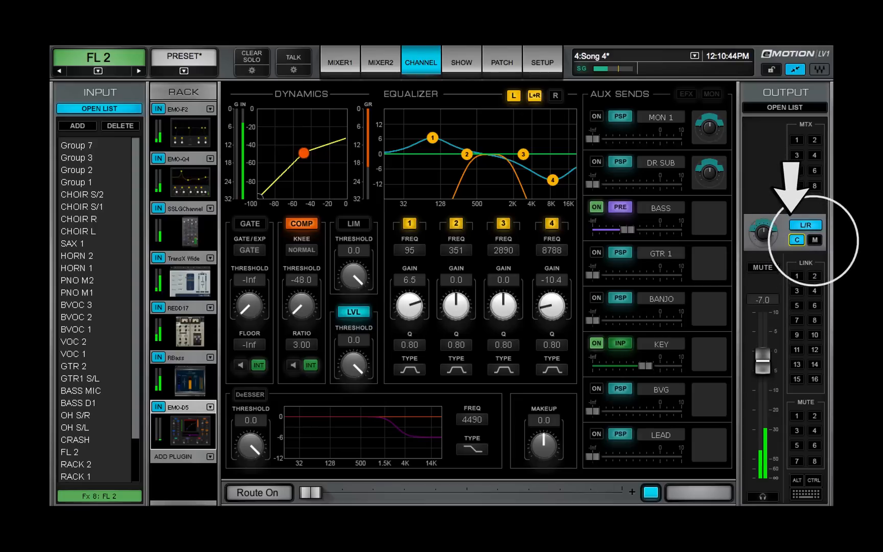
{"action": "left_click", "coordinate": [814, 239]}
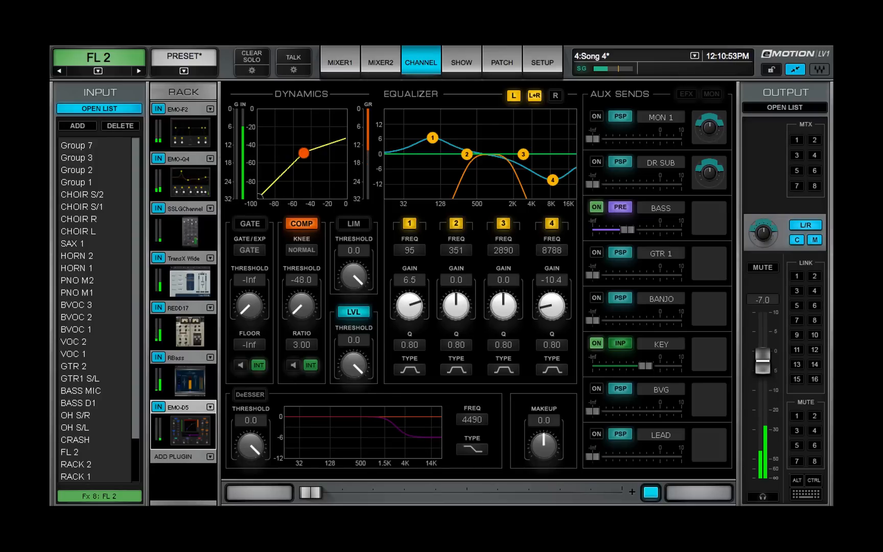
Go back to Mixer1 in Aux/Mon mode and make MON 1 the sends-on-faders mix
{"action": "left_click", "coordinate": [339, 62]}
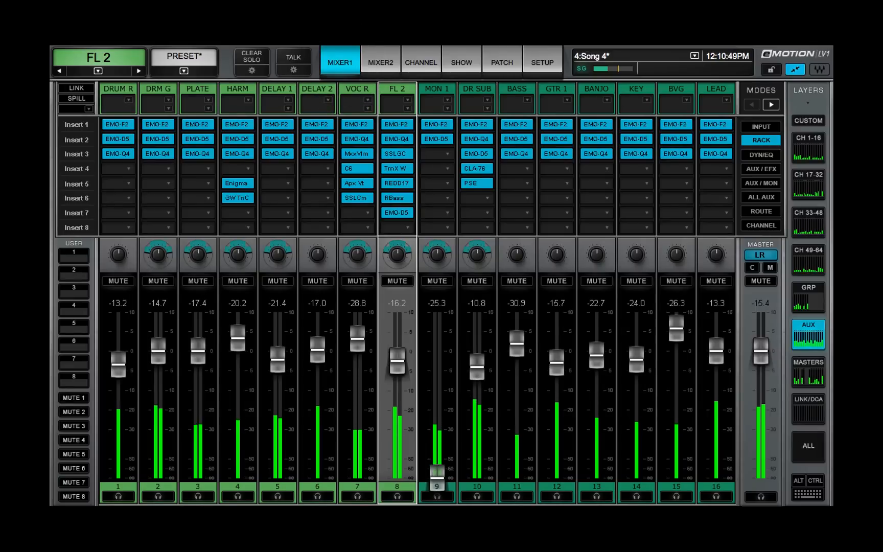
{"action": "left_click", "coordinate": [760, 127]}
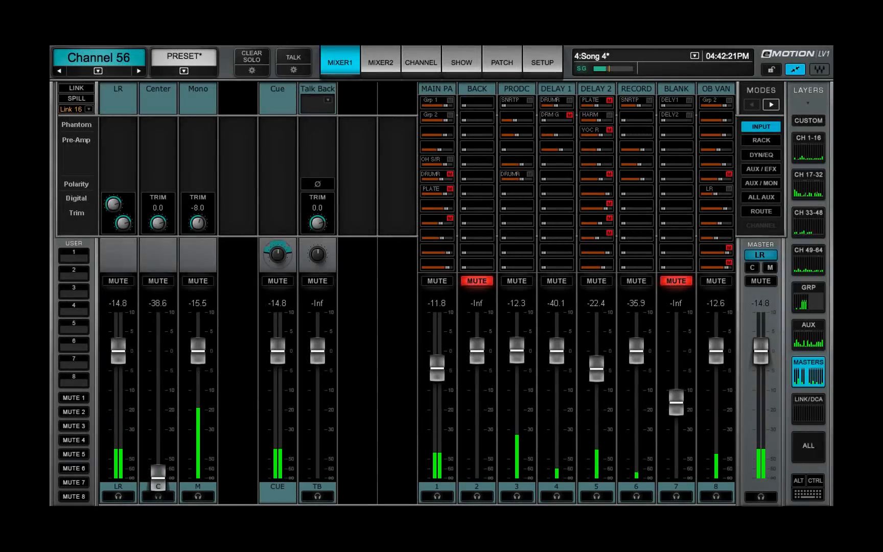
{"action": "left_click", "coordinate": [760, 140]}
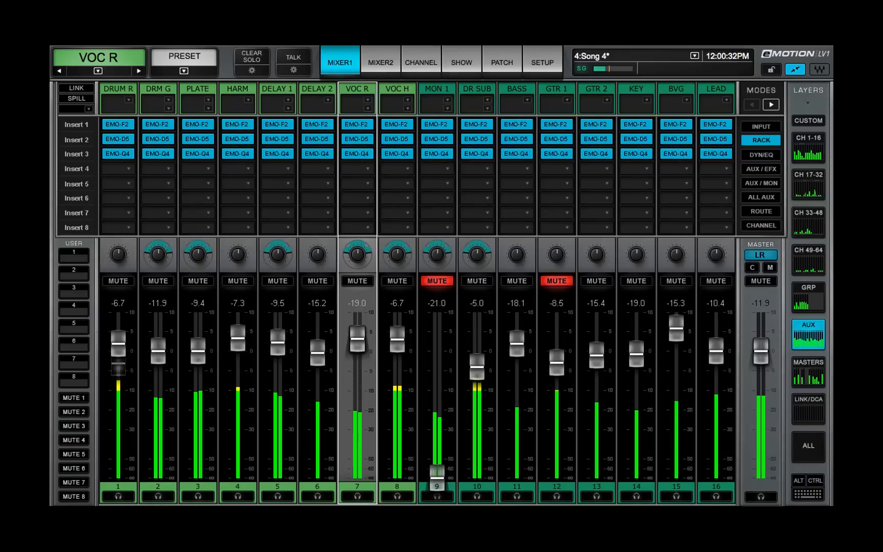
{"action": "left_click", "coordinate": [421, 62]}
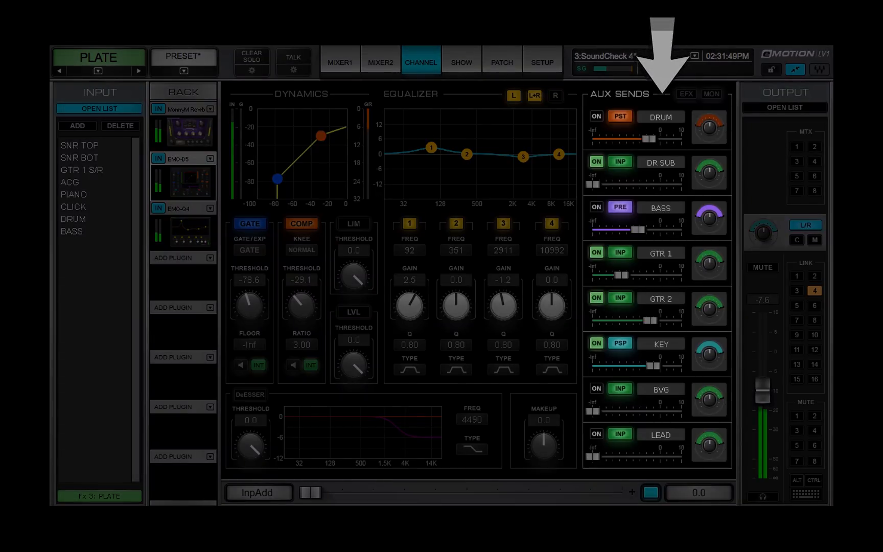
{"action": "left_click", "coordinate": [339, 62]}
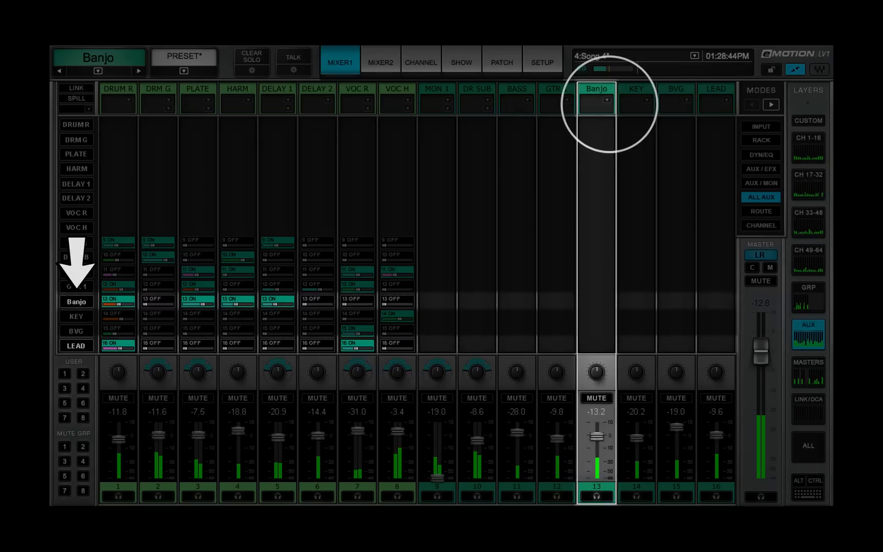
{"action": "right_click", "coordinate": [596, 97]}
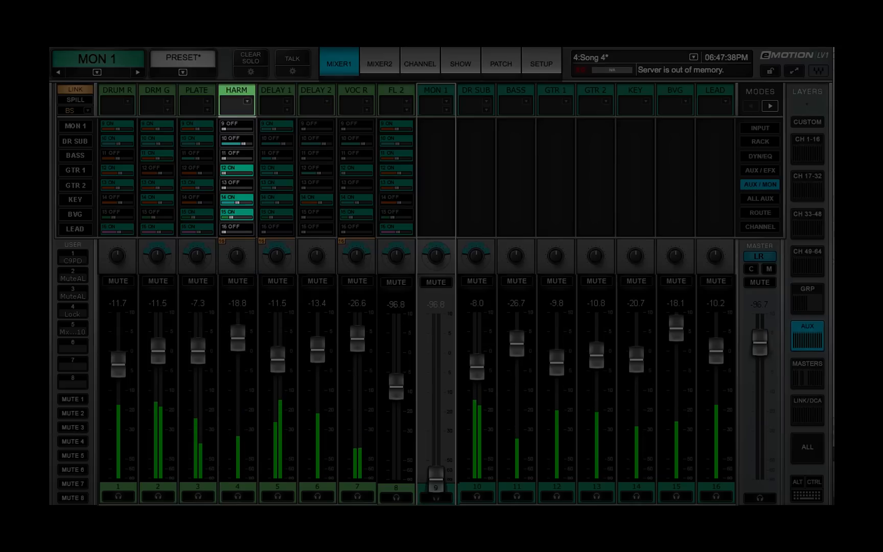
Show Channel 33's Channel page with the PRESET copy/paste menu open
{"action": "left_click", "coordinate": [237, 254]}
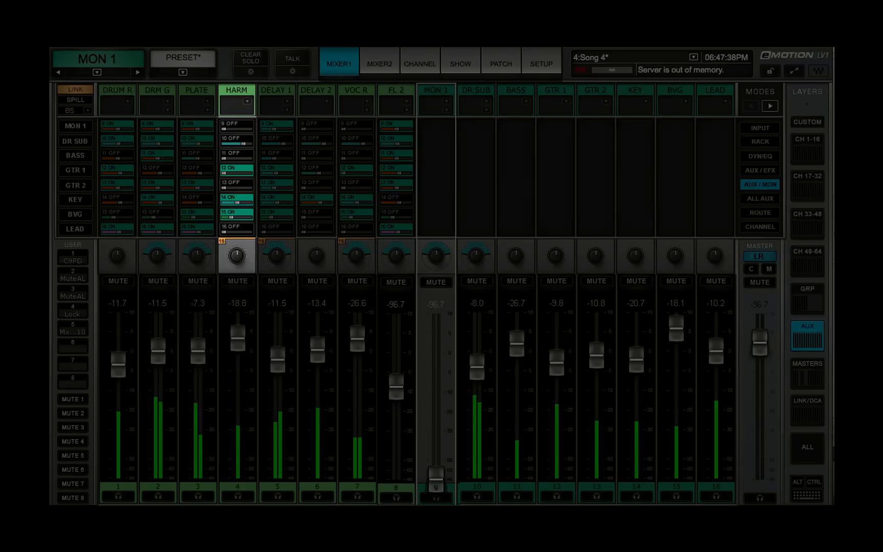
{"action": "left_click", "coordinate": [182, 71]}
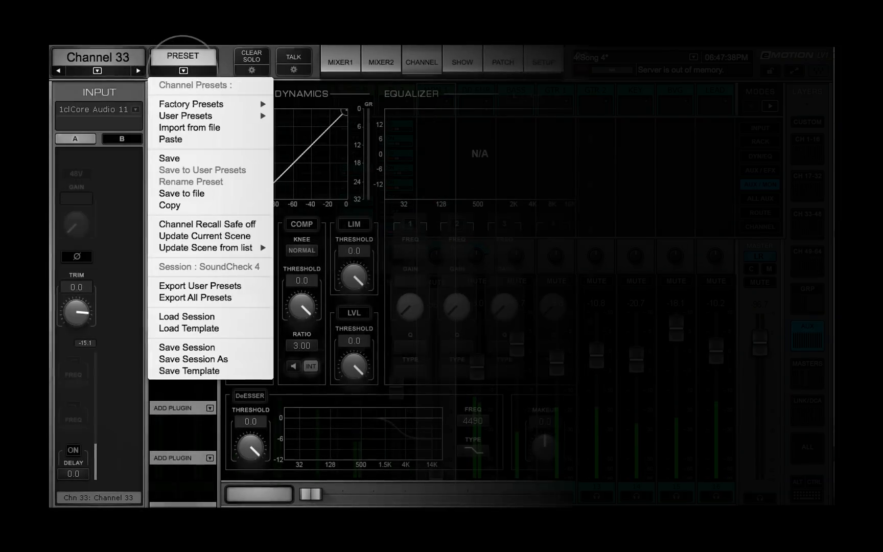
{"action": "mouse_move", "coordinate": [170, 139]}
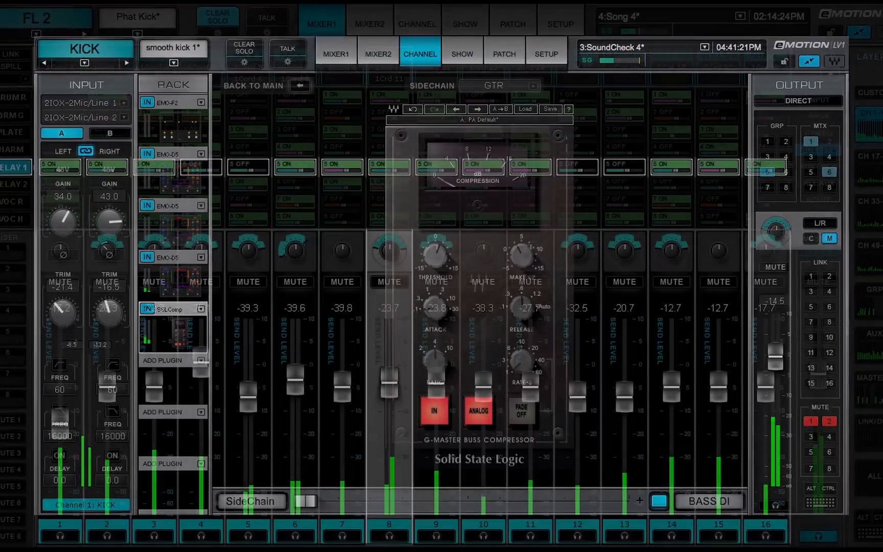
Select DELAY 1 in Aux/Efx mode so its send levels appear on the faders
{"action": "left_click", "coordinate": [327, 35]}
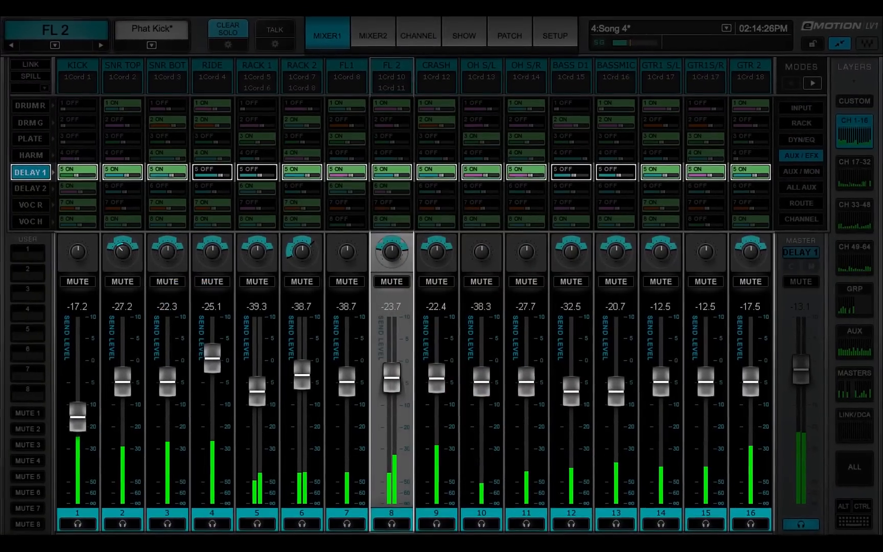